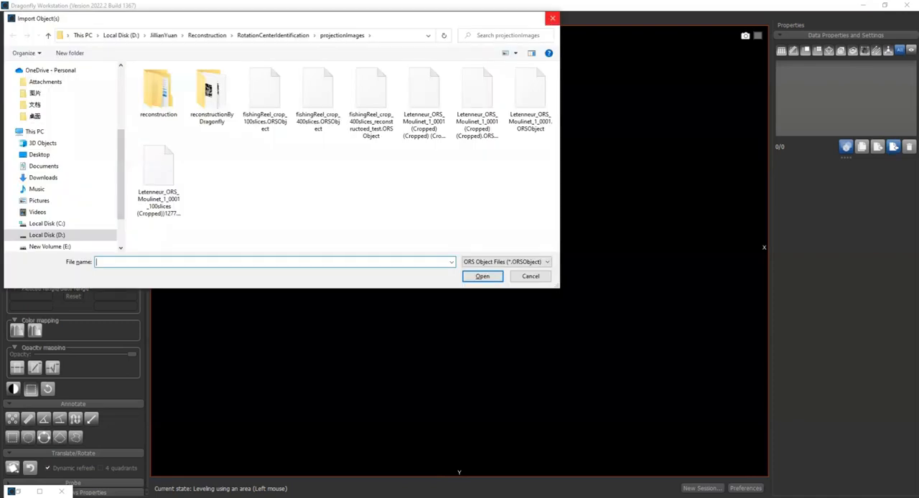
Step: Import the dark, flat and raw cropped projection ORS object files into the session
left_click(530, 276)
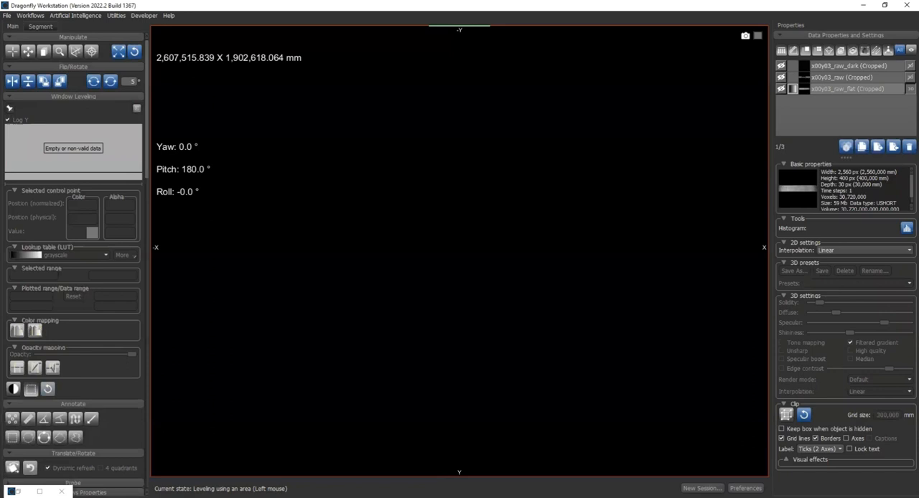
Step: Show s00y03_raw (Cropped) in the 2D view and step back to slice 1
left_click(840, 77)
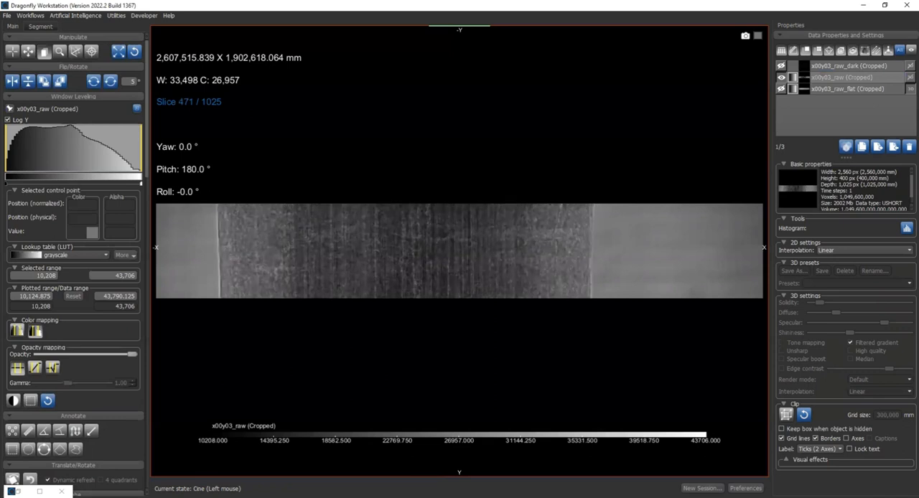
scroll("down", 3)
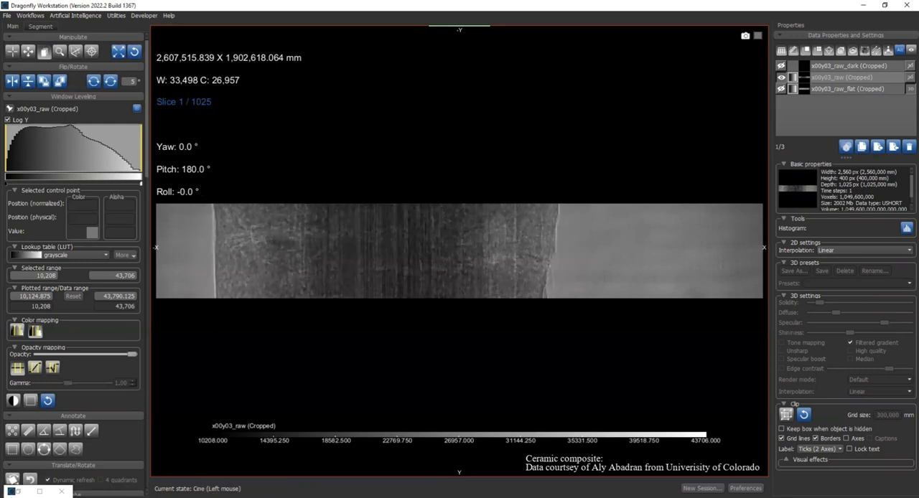
right_click(445, 247)
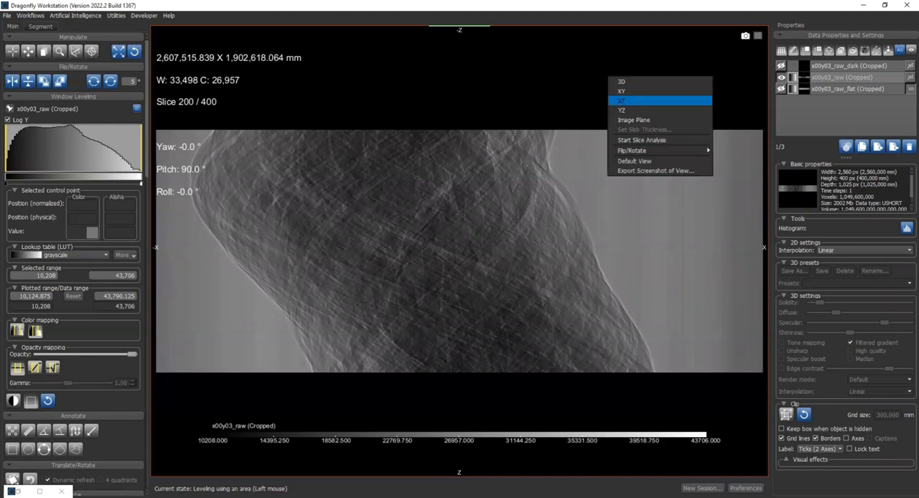
left_click(620, 90)
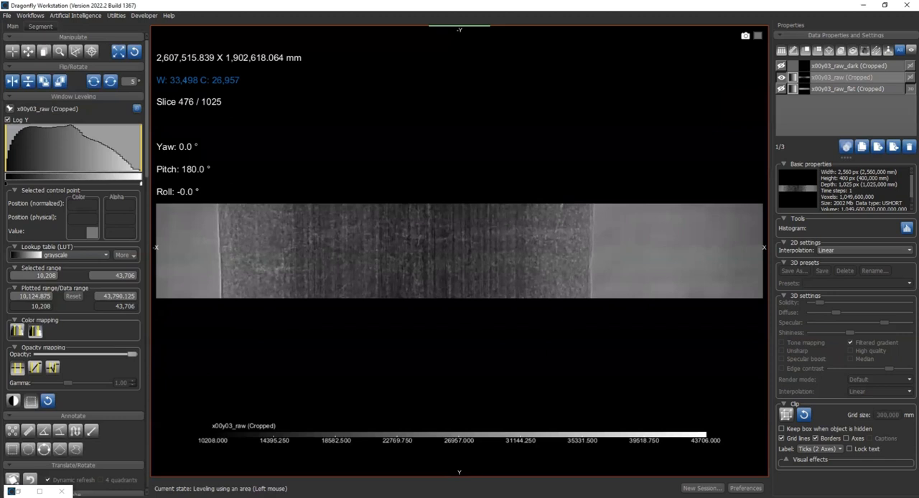
Step: Launch CT Reconstruction (beta) from the Workflows menu
left_click(30, 14)
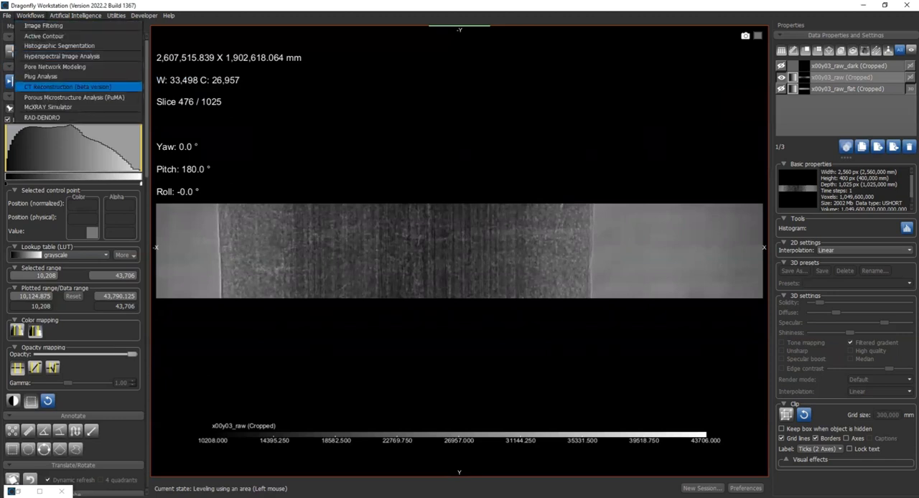
left_click(66, 86)
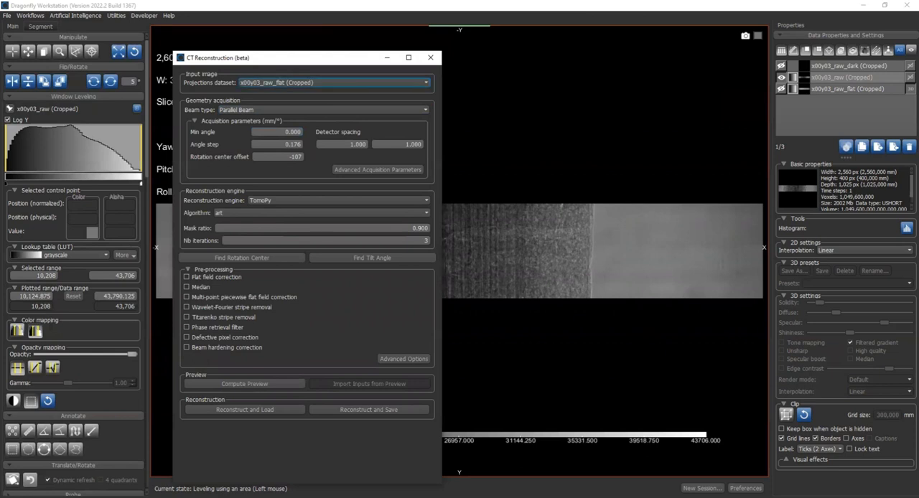
Step: Set the projections dataset to s00y03_raw (Cropped) and review the acquisition fields
left_click(425, 82)
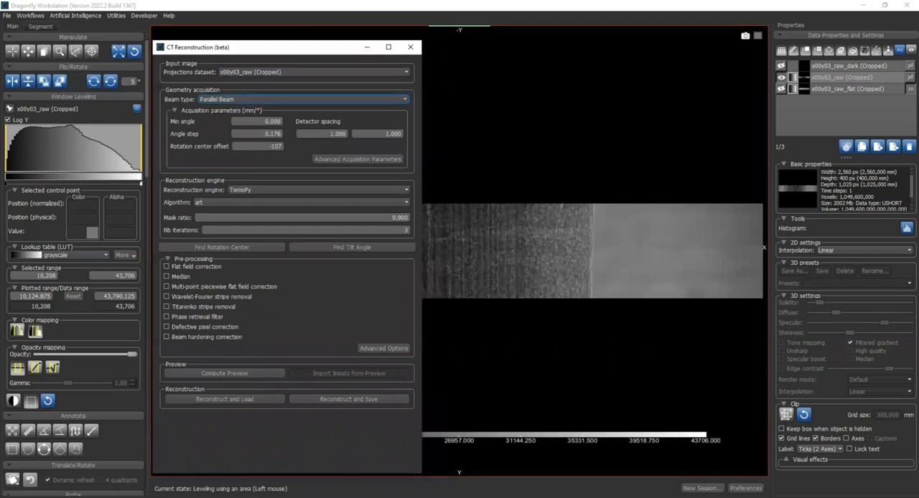
left_click(302, 99)
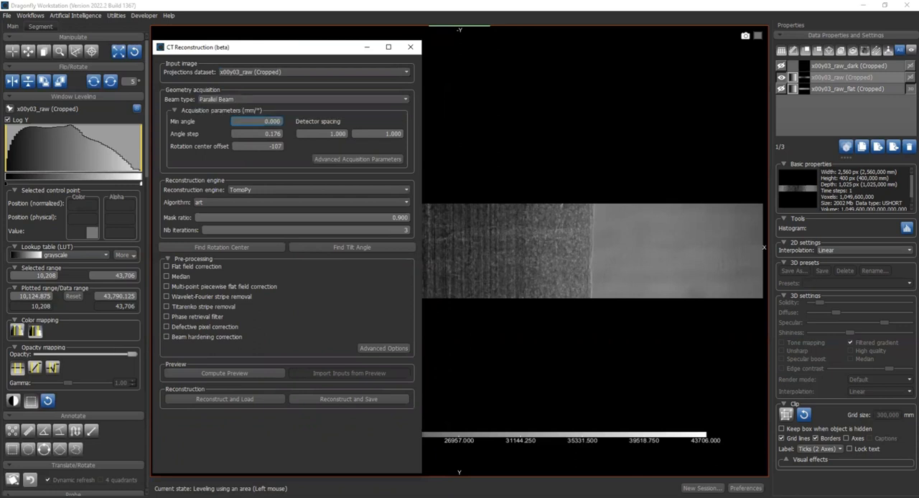
left_click(257, 147)
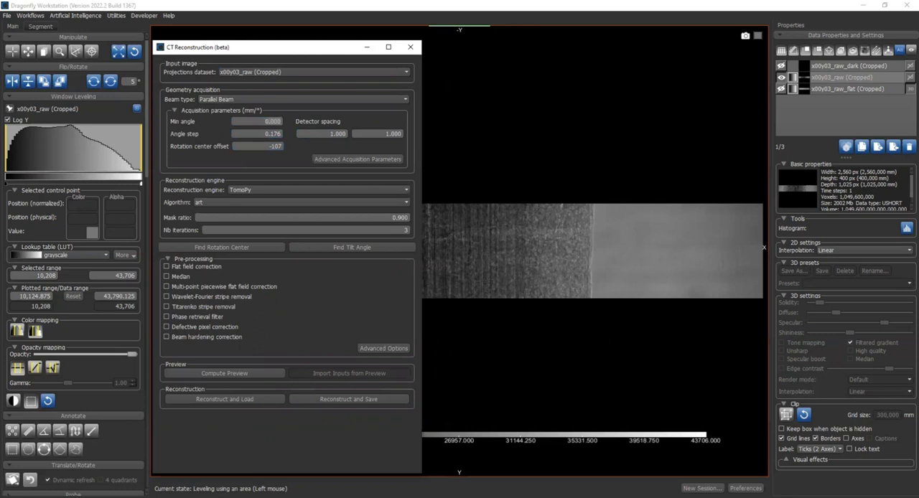
left_click(256, 135)
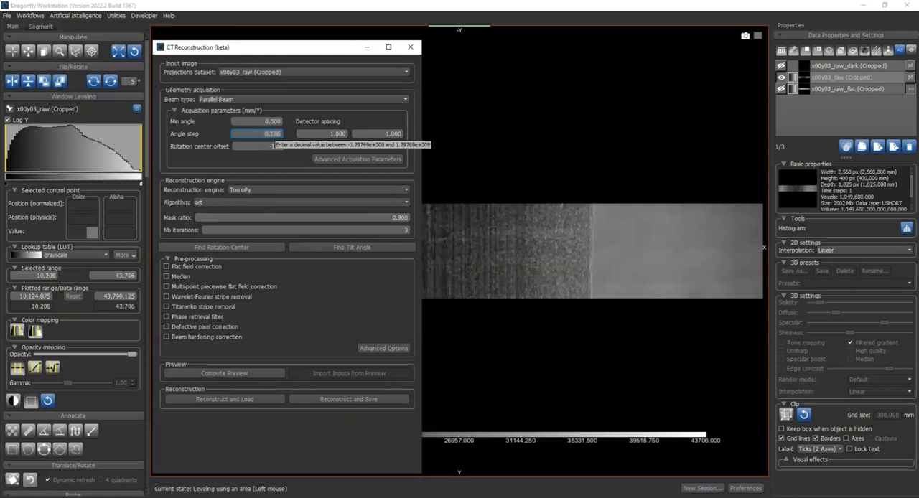
Step: Enter a rotation center offset of -107 and an angle step of 0.1758
type("-107")
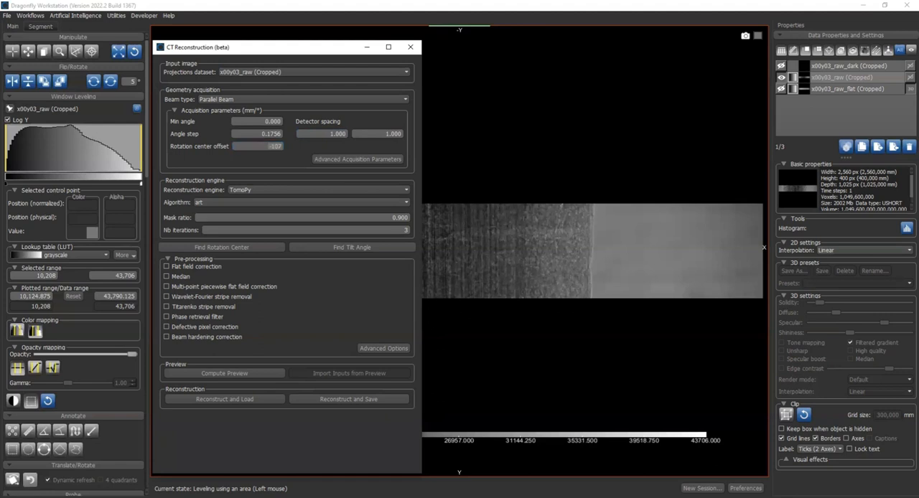
left_click(257, 146)
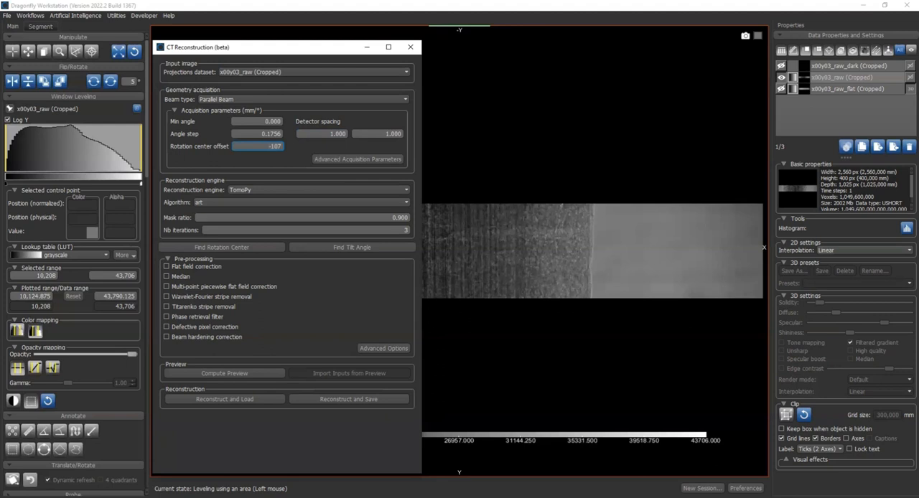
left_click(379, 134)
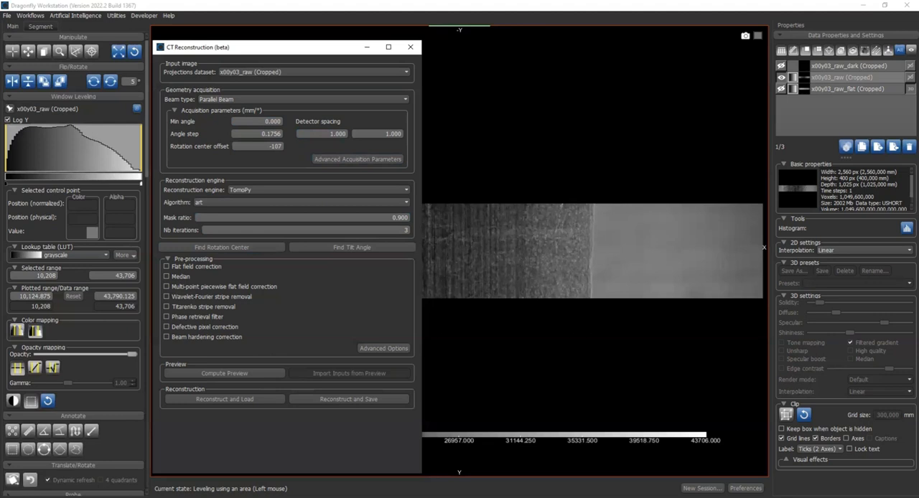
Step: Switch the engine to RTK with FDK and lower the mask ratio to 0.9
left_click(405, 189)
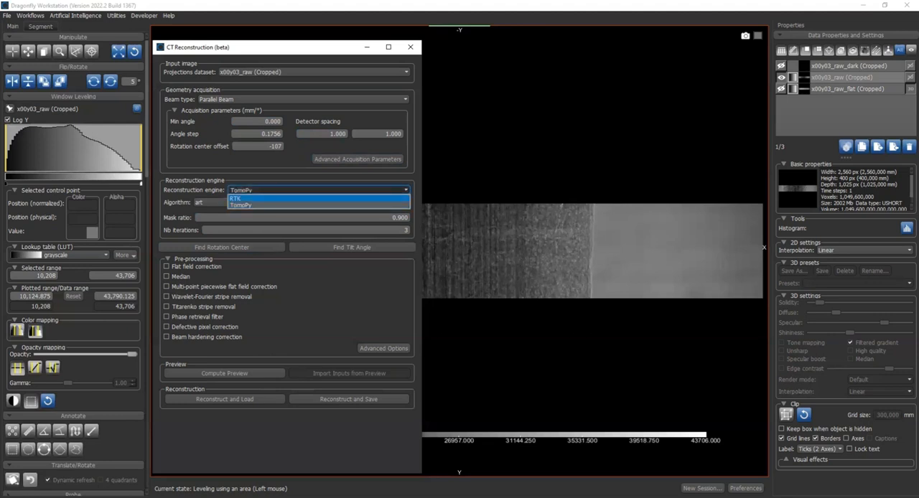
left_click(236, 198)
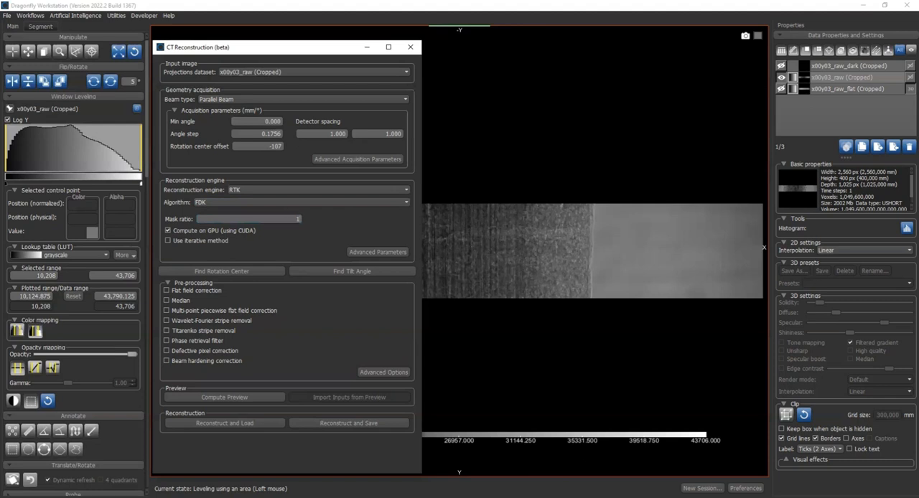
left_click(247, 218)
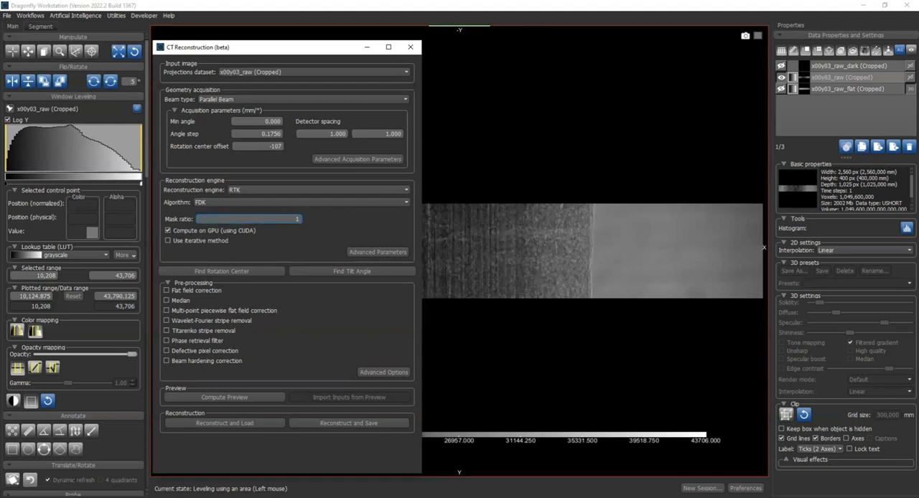
left_click_drag(295, 218, 276, 218)
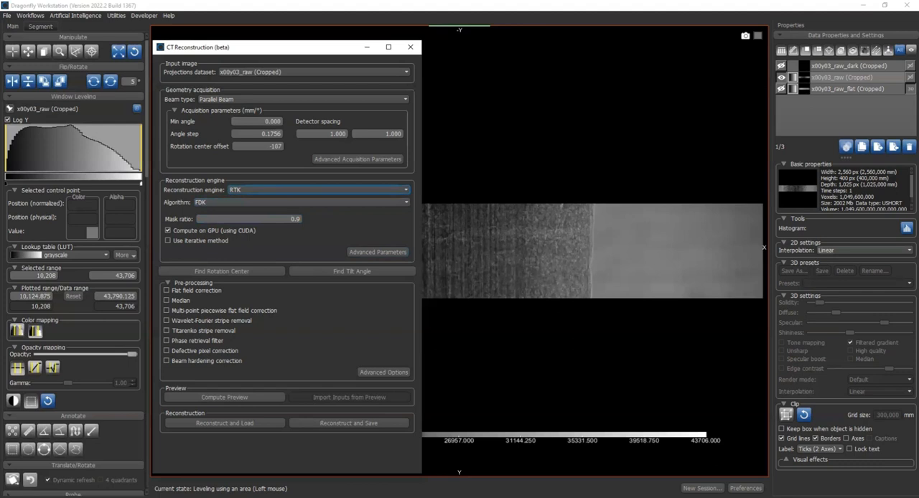
left_click(405, 190)
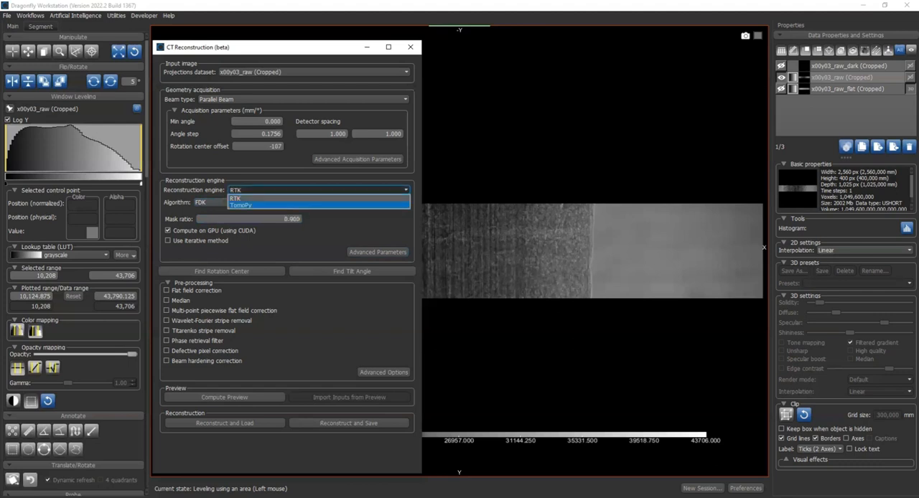
left_click(241, 204)
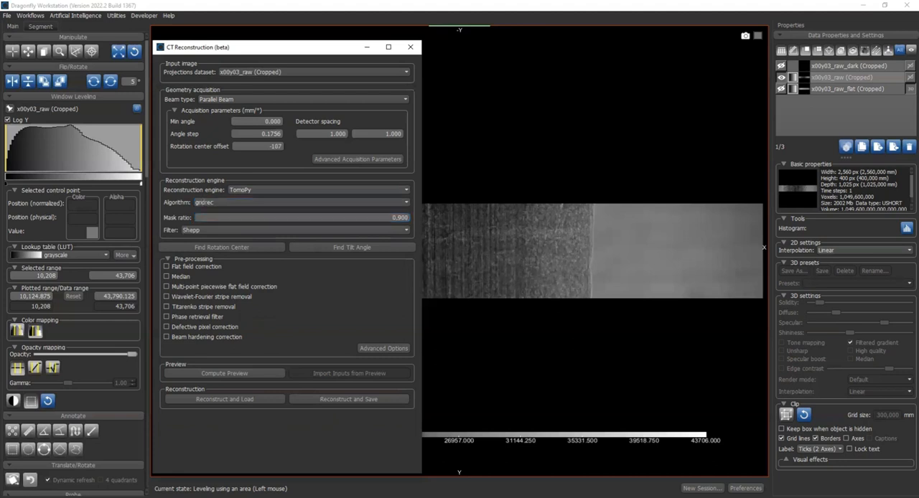
left_click(405, 230)
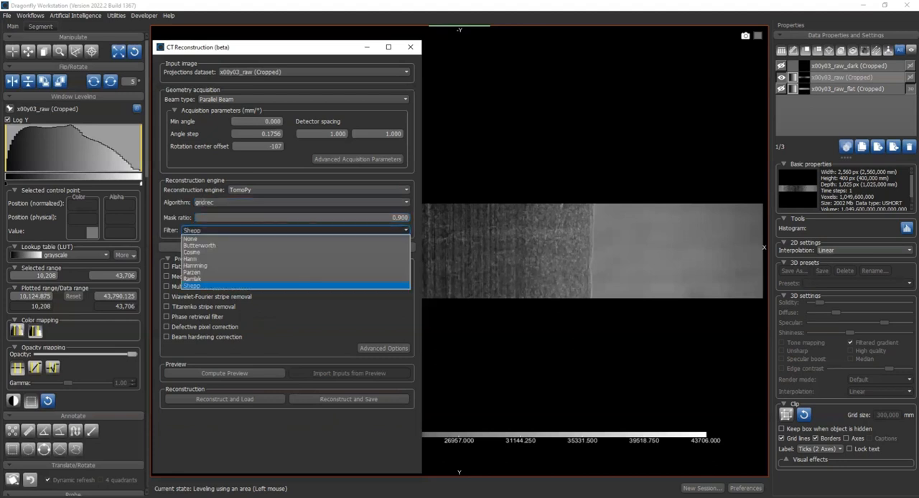
left_click(193, 286)
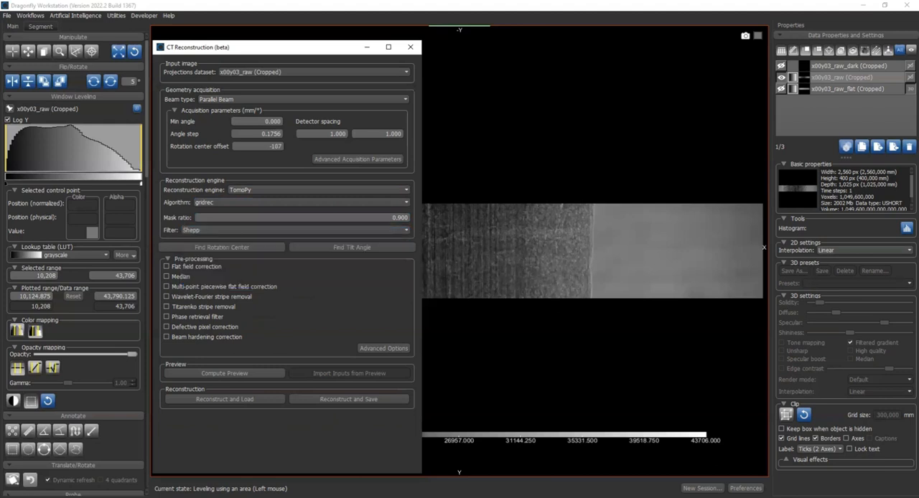
left_click(405, 201)
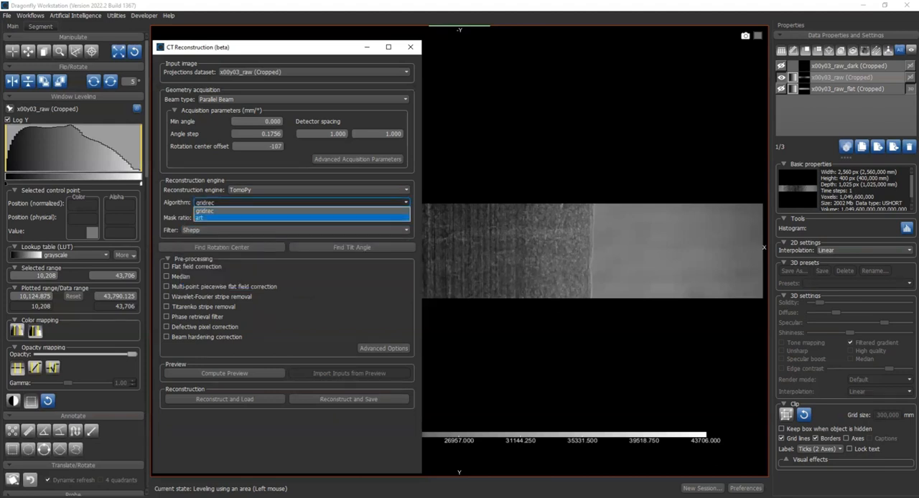
left_click(208, 217)
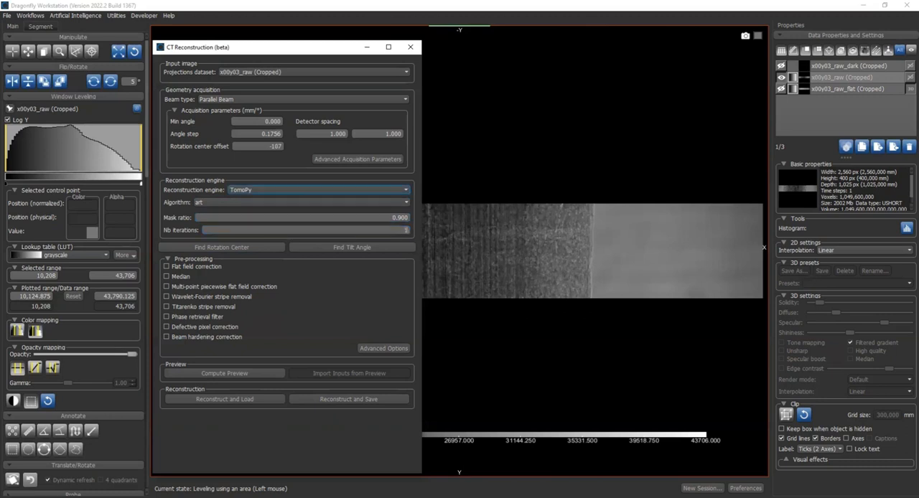
left_click(405, 190)
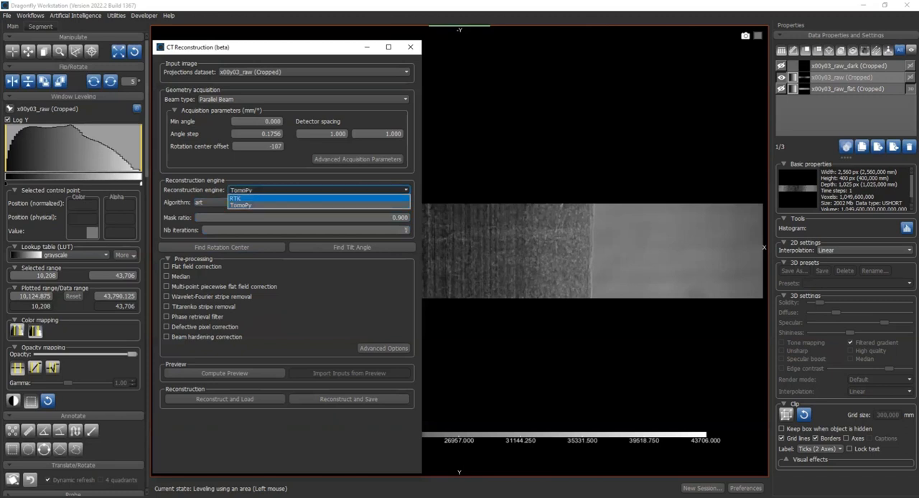
left_click(237, 198)
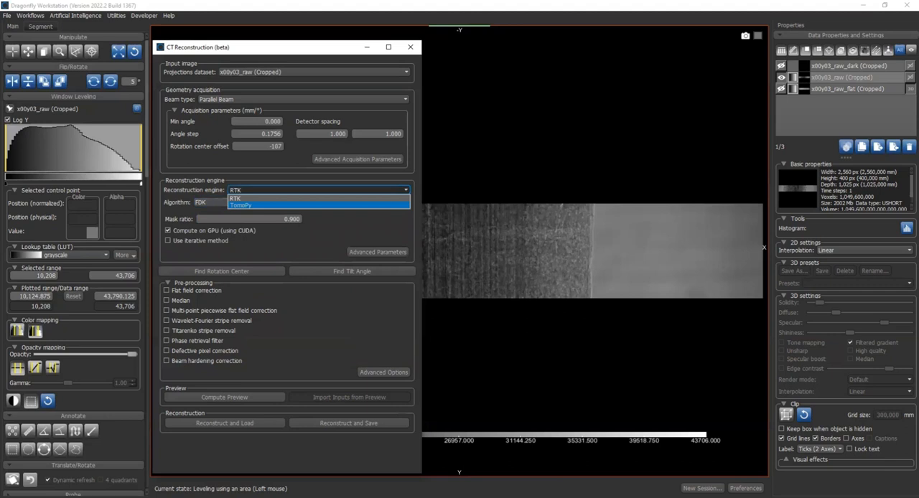
left_click(241, 204)
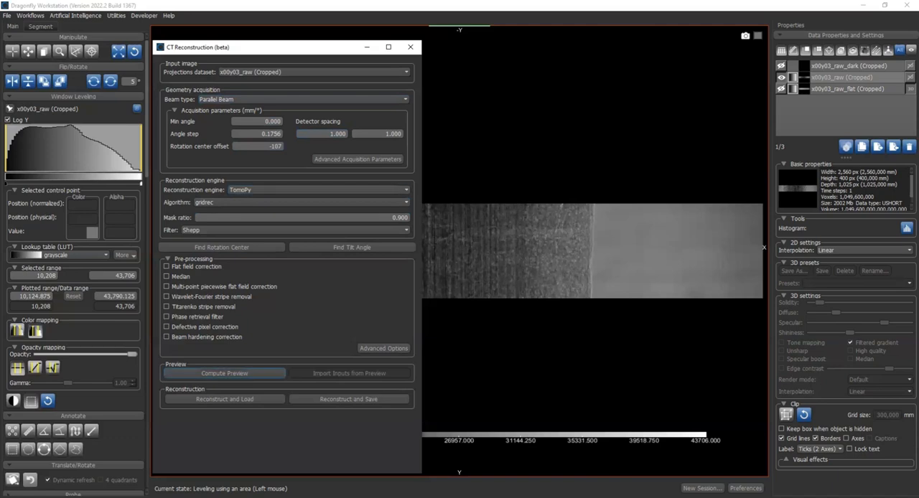
Step: Compute a Tomopy gridrec preview of slice 200 and zoom into its fibrous cross-section
left_click(224, 374)
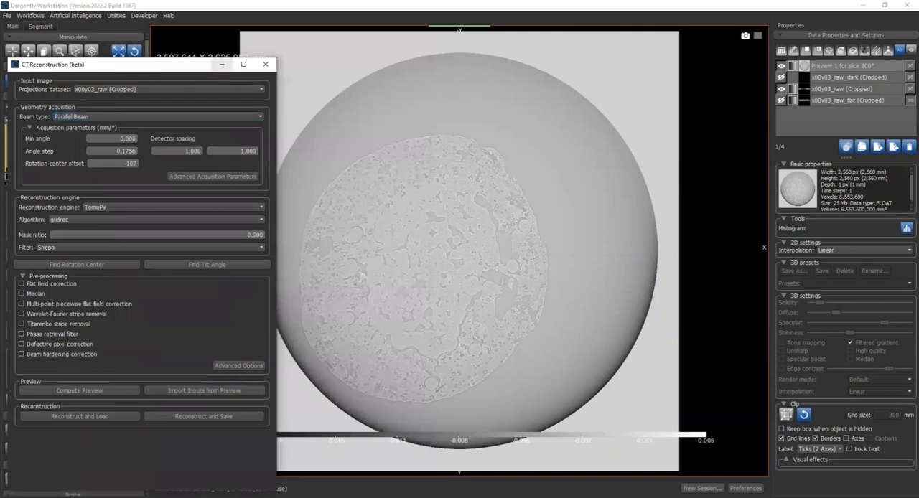
left_click(265, 63)
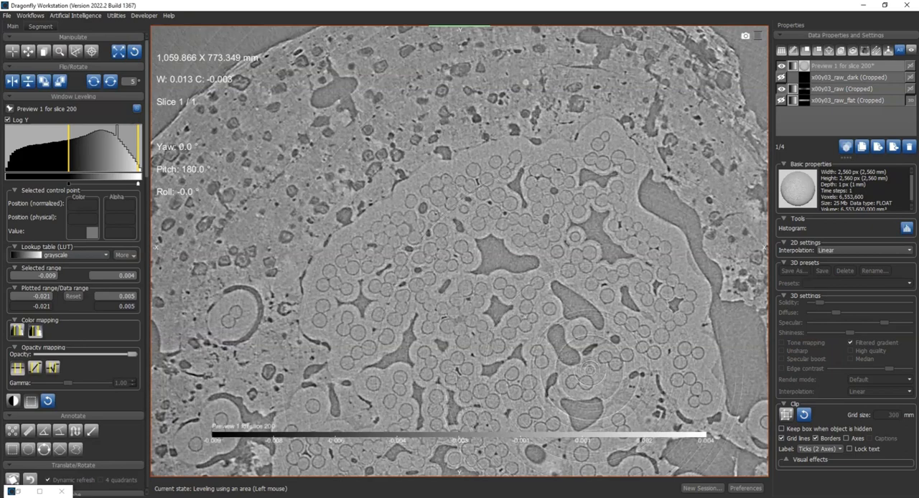
scroll("down", 3)
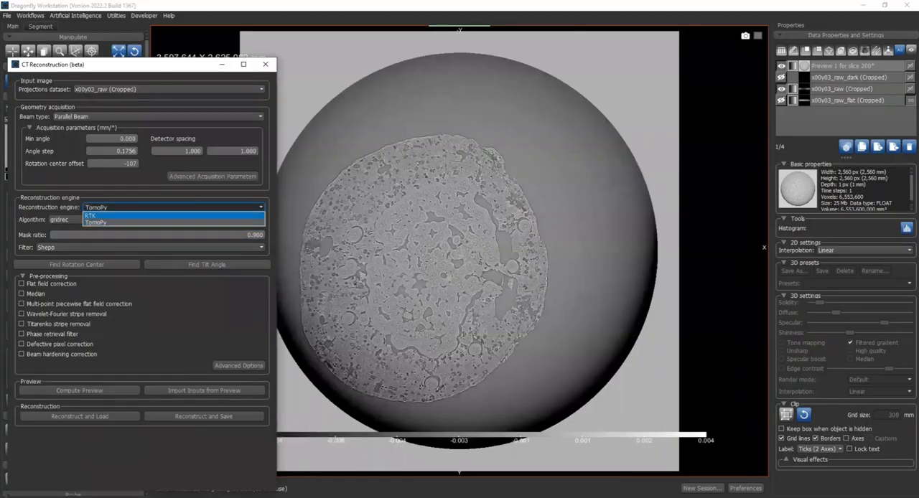
Step: Compute a second slice-200 preview with RTK FDK and adjust its window leveling
left_click(95, 215)
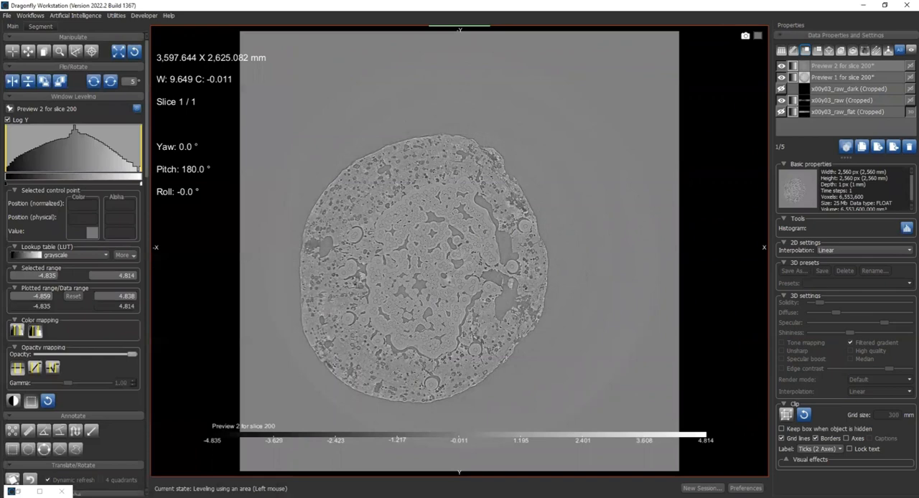
left_click(848, 66)
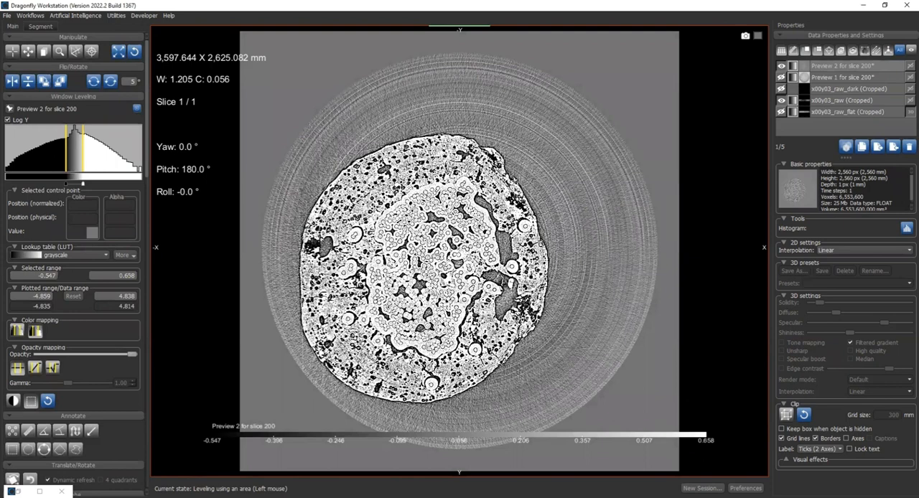
left_click_drag(359, 135, 396, 179)
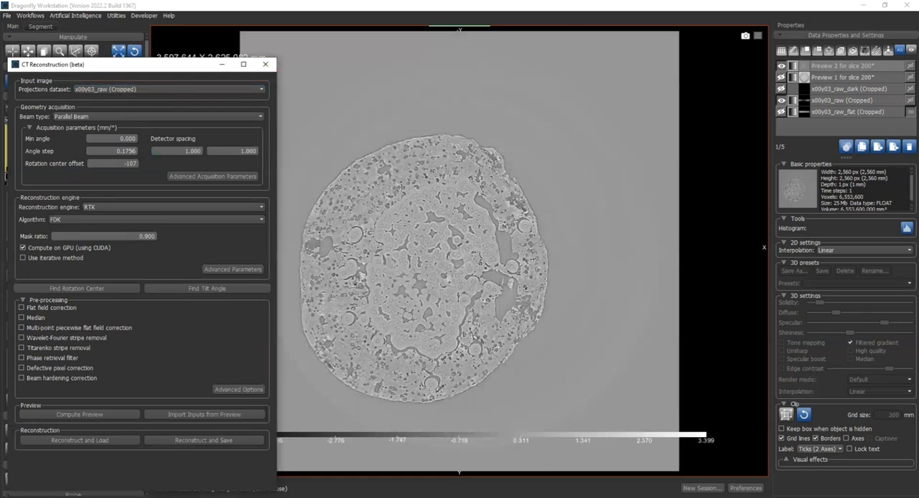
mouse_move(265, 63)
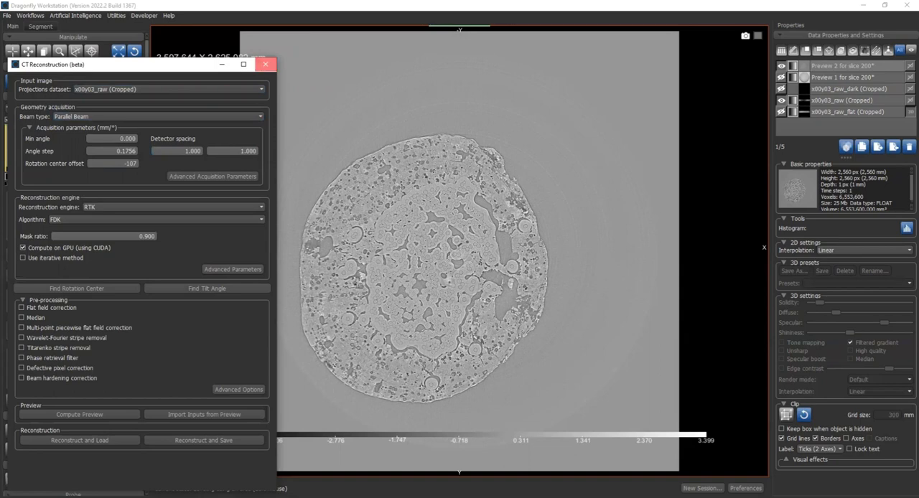
Step: Close and reopen the CT Reconstruction tool, repositioning its dialog
left_click(265, 63)
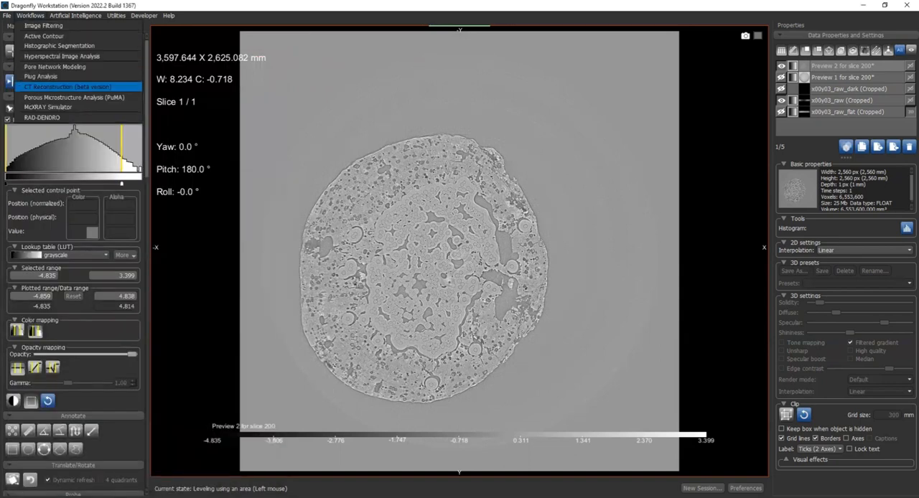
left_click(66, 87)
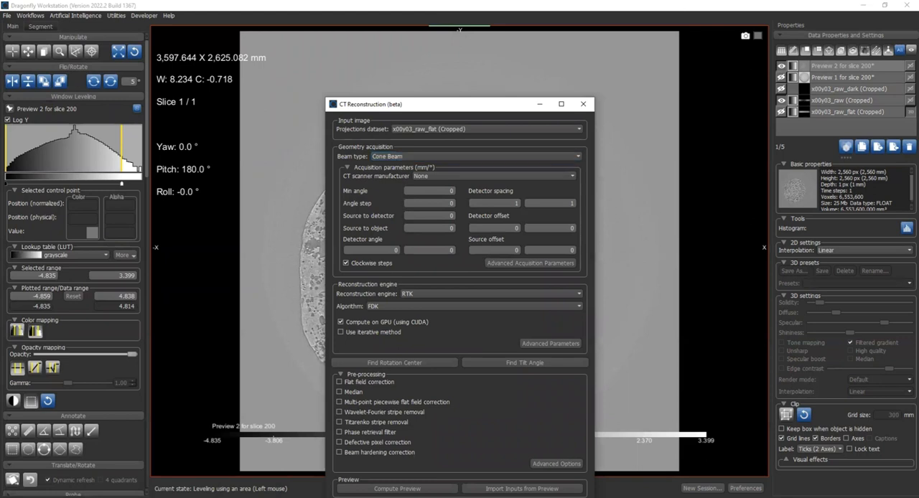
left_click_drag(446, 103, 431, 89)
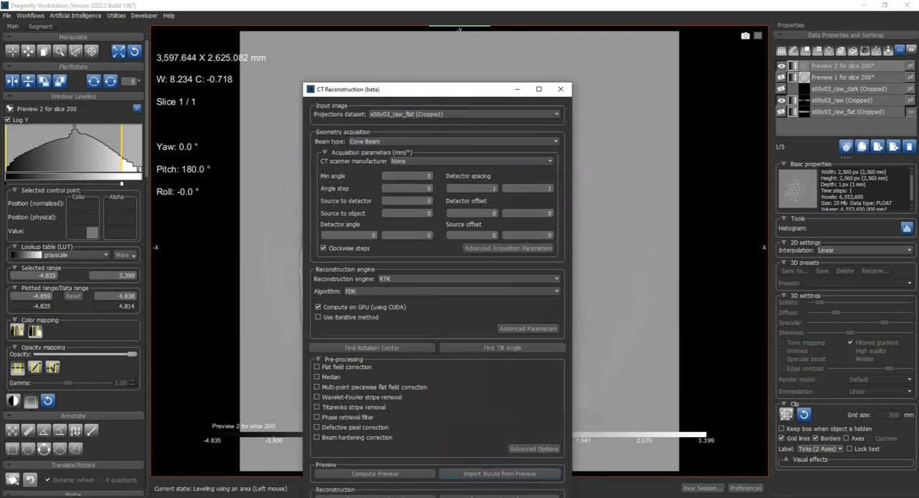
Step: Import inputs from Preview 1 of slice 200, restoring parallel-beam Tomopy gridrec with Sharp filter
left_click(500, 474)
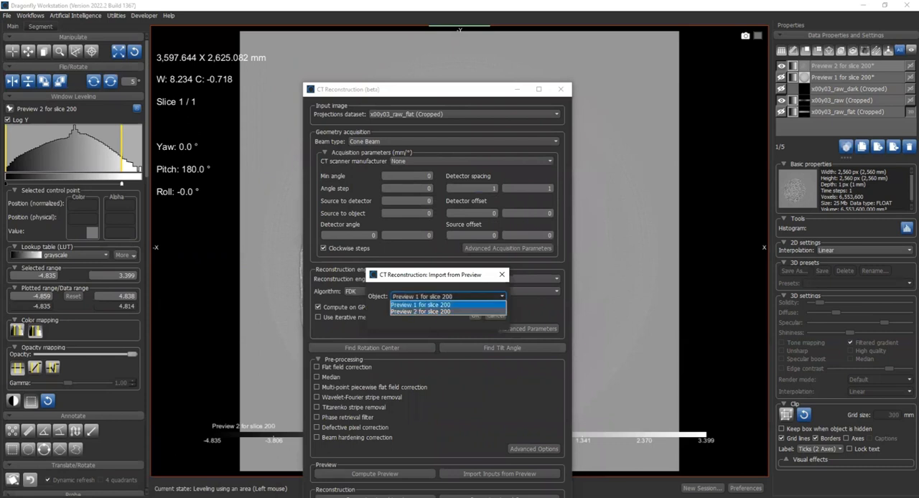
left_click(419, 304)
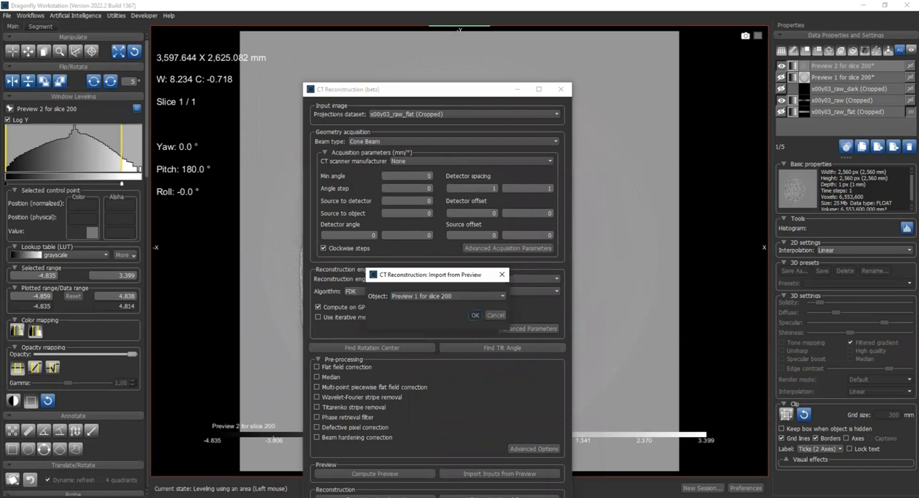
left_click(474, 316)
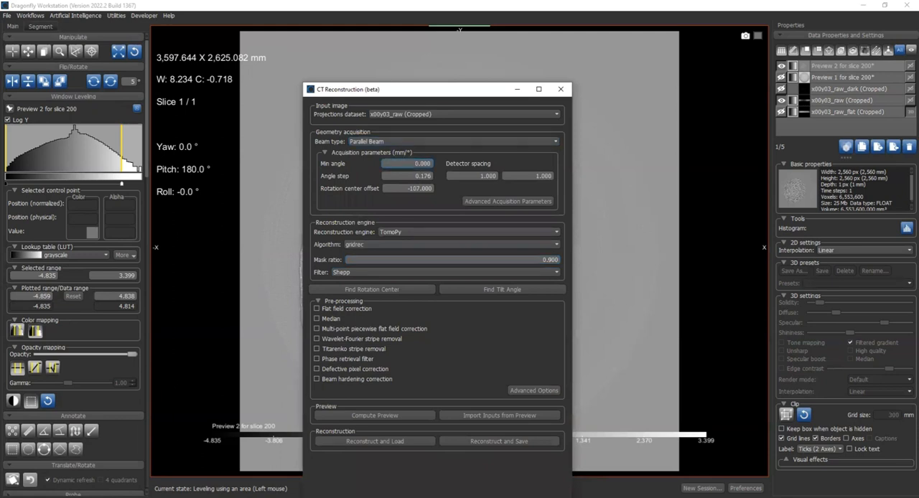
Step: Reconstruct and load the full raw cropped projection volume, then view the result
left_click(408, 164)
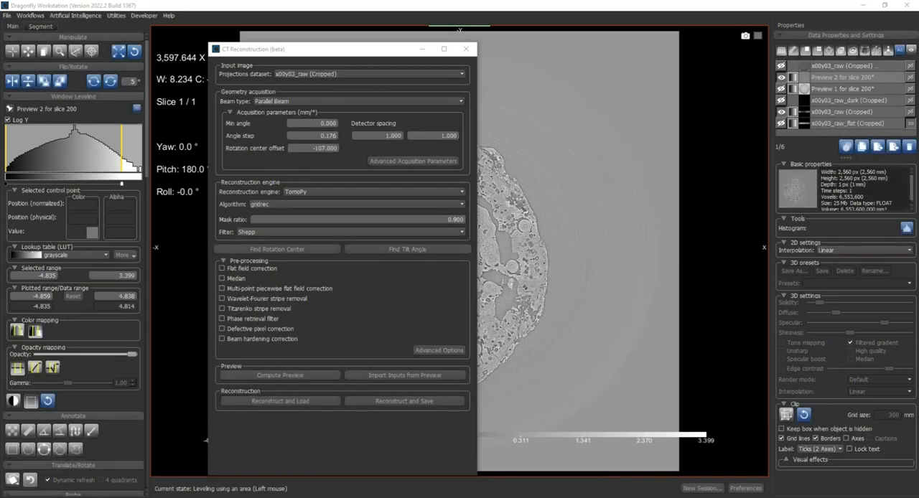
left_click(371, 74)
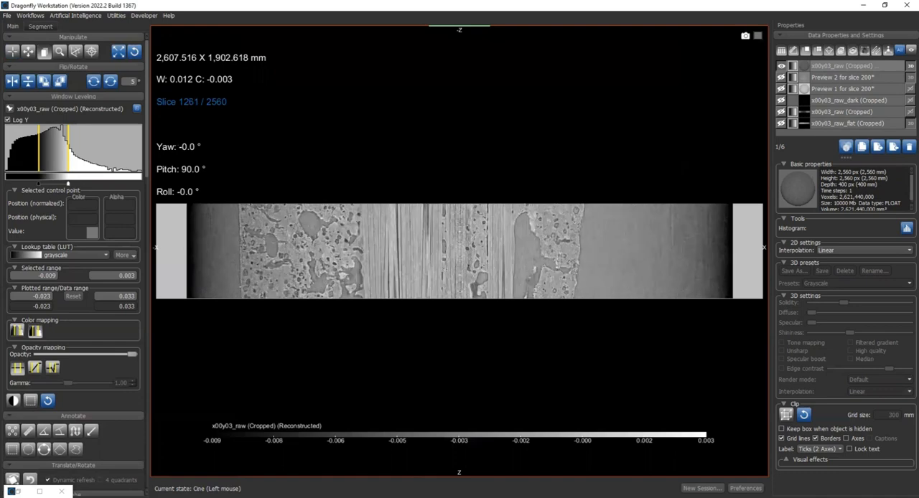
Step: Scroll through the reconstructed volume and switch to the XY axial slice showing the circular cross-section
scroll("down", 3)
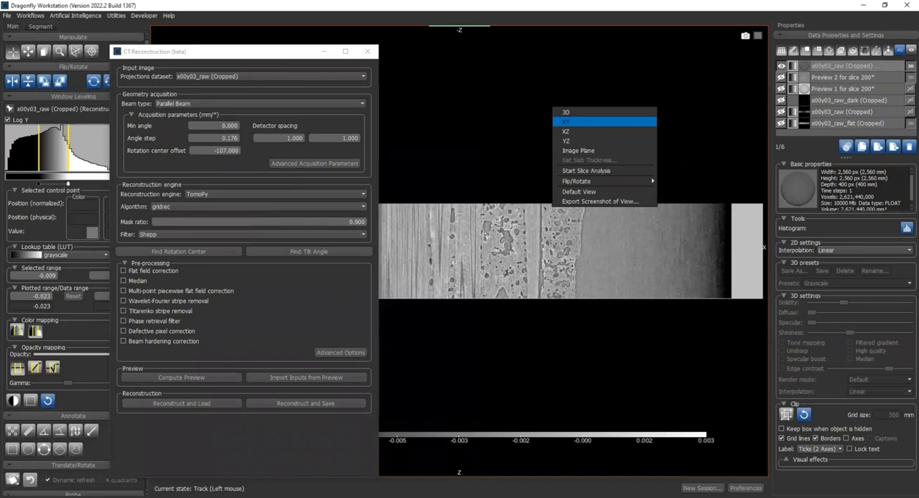
left_click(566, 120)
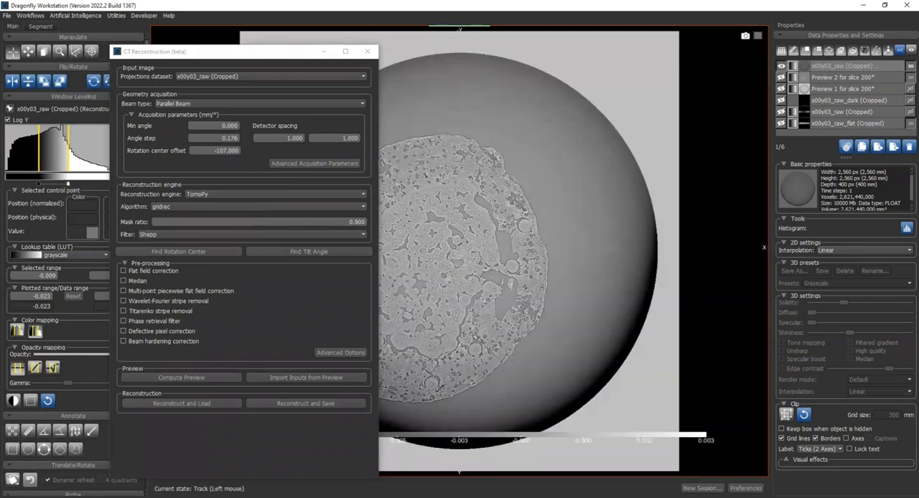